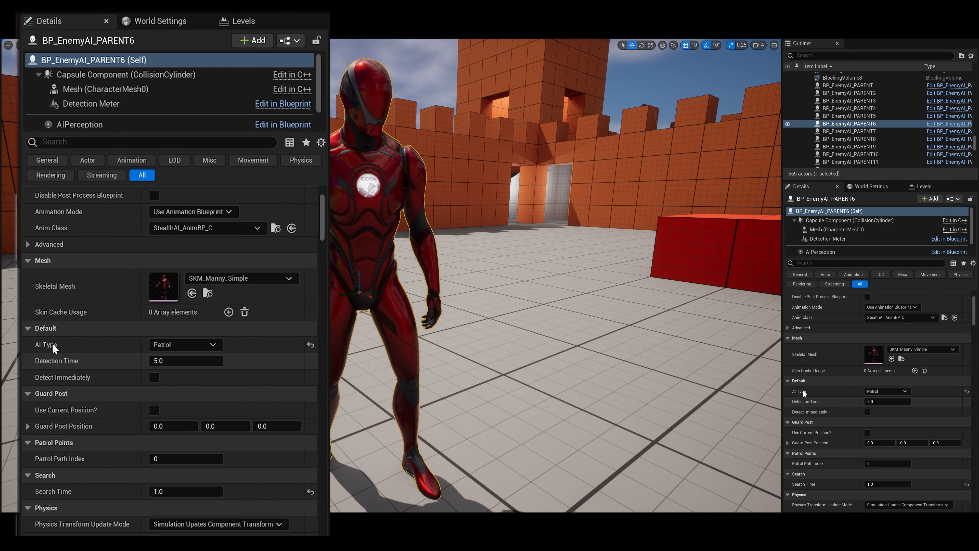
Step: Show the red enemy's AI Type choices: Search, Patrol and Guard
click(184, 344)
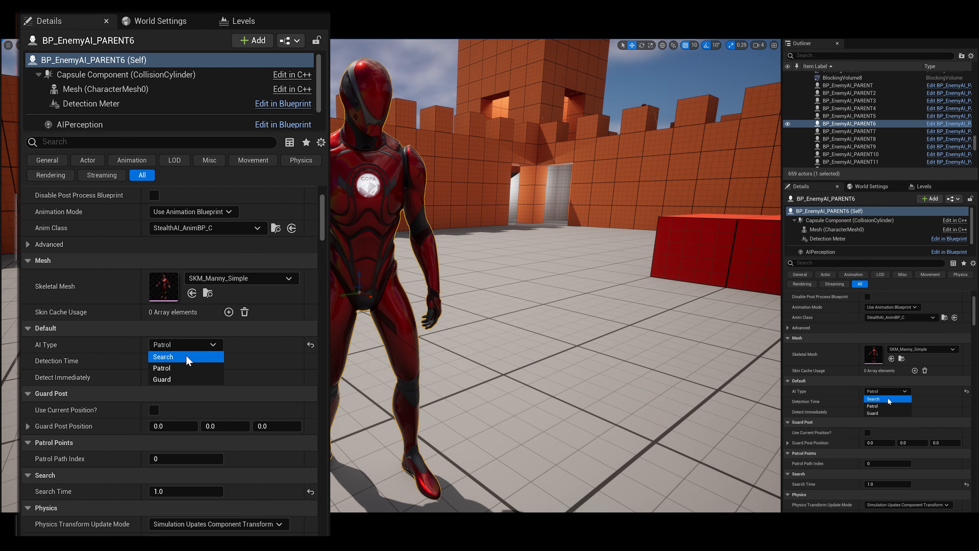
mouse_move(198, 382)
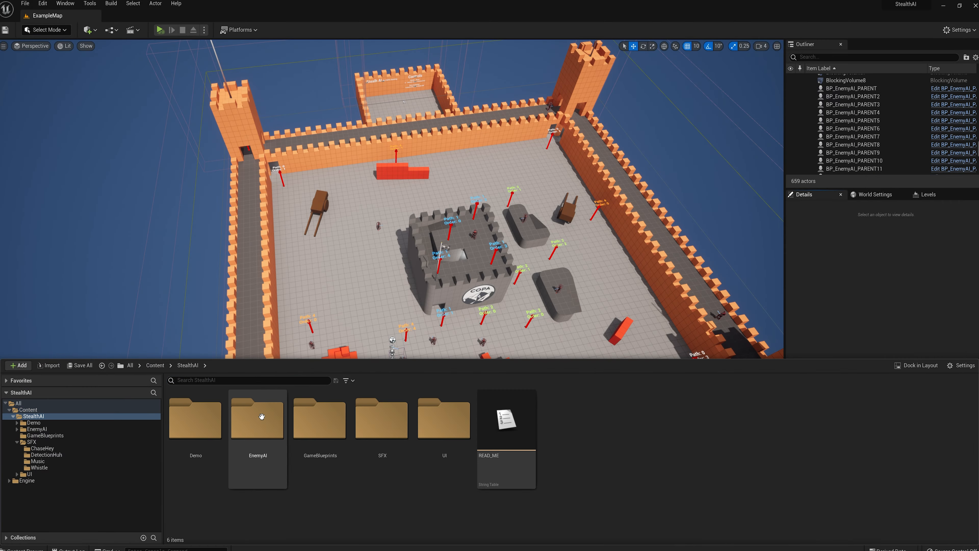
Step: Give BP_PatrolPoint26 patrol path index 6 and a magenta path label colour
double_click(257, 419)
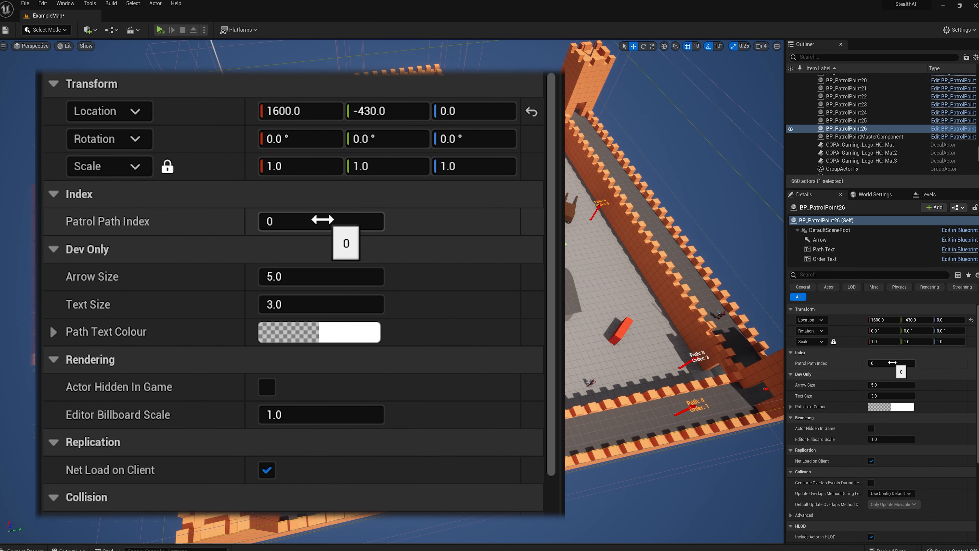
text(6)
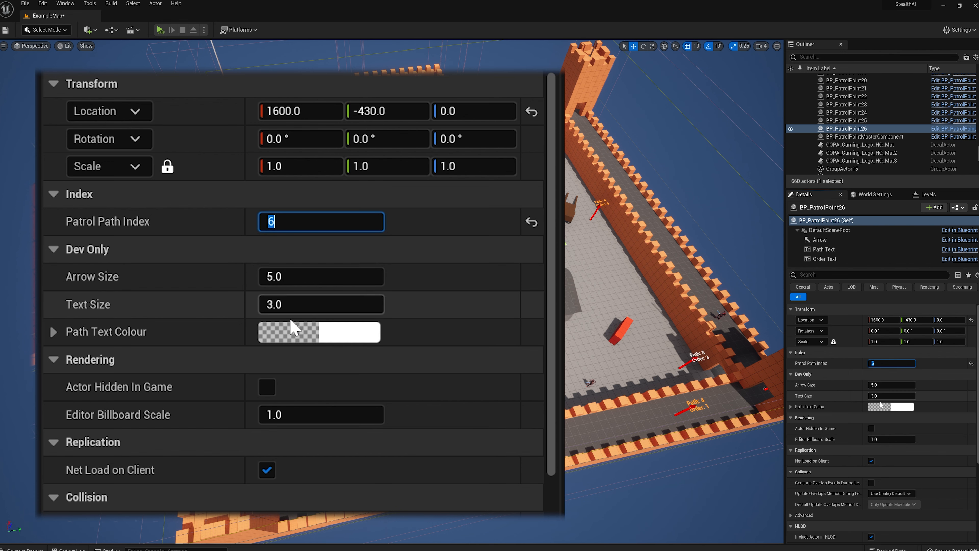
click(318, 331)
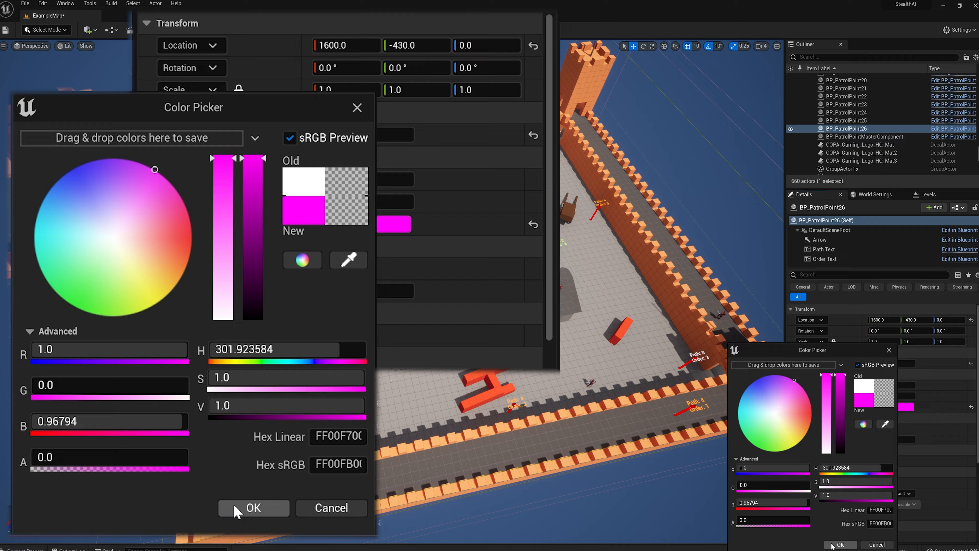
click(253, 508)
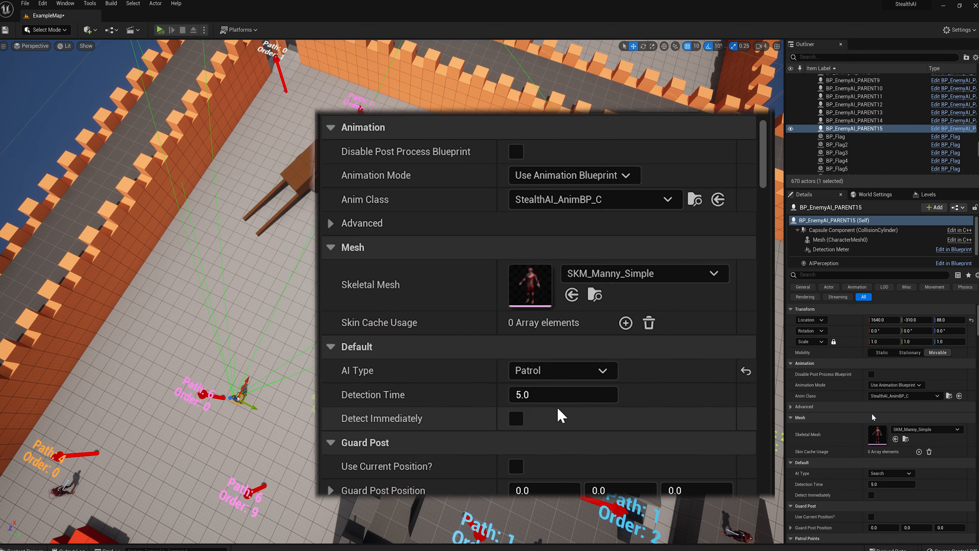
Step: Test guard BP_EnemyAI_PARENT5 in play, then untick Use Current Position? for its guard post
click(160, 30)
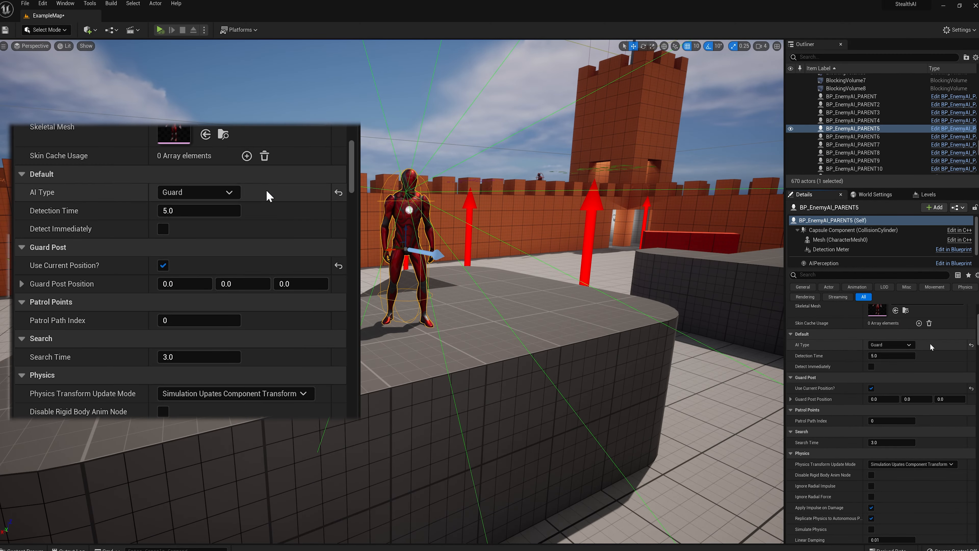
click(161, 30)
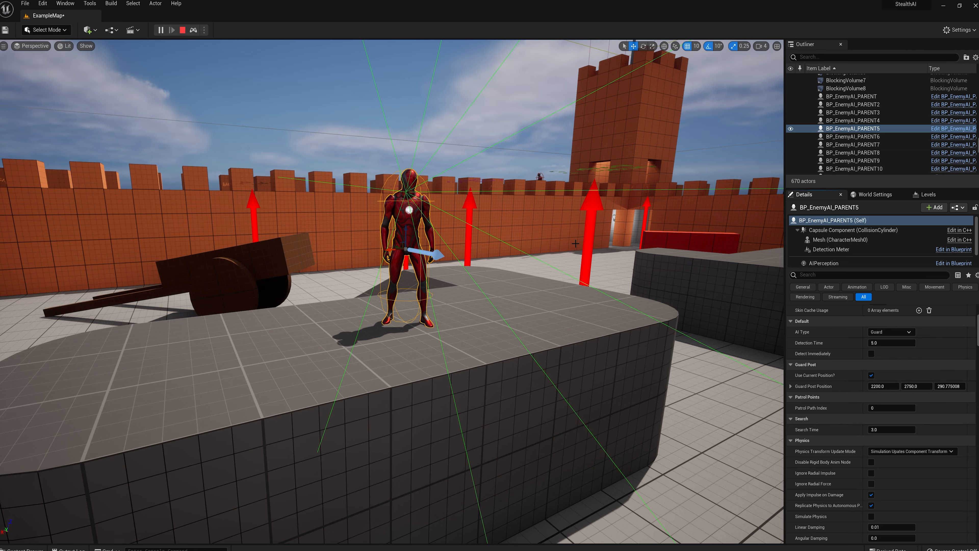
click(161, 30)
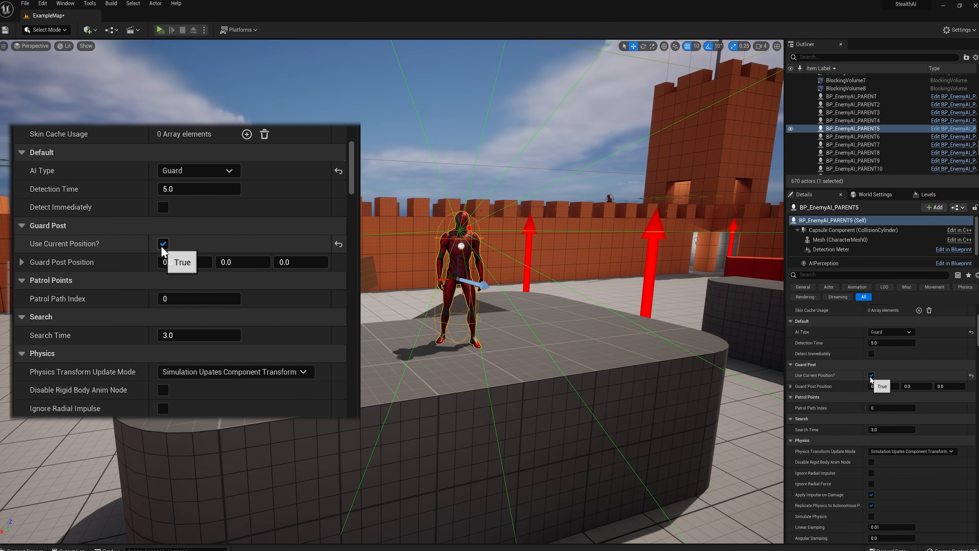
click(163, 244)
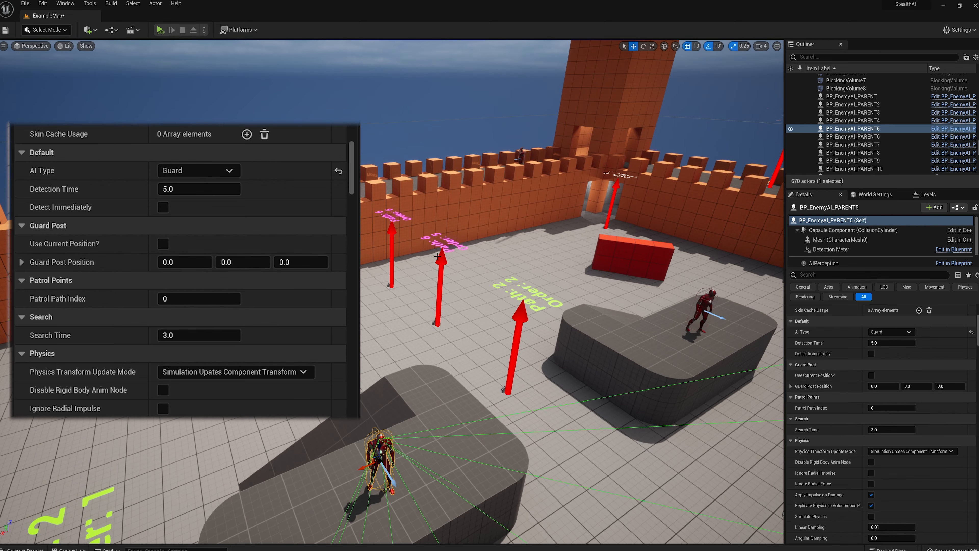
scroll(up, 3)
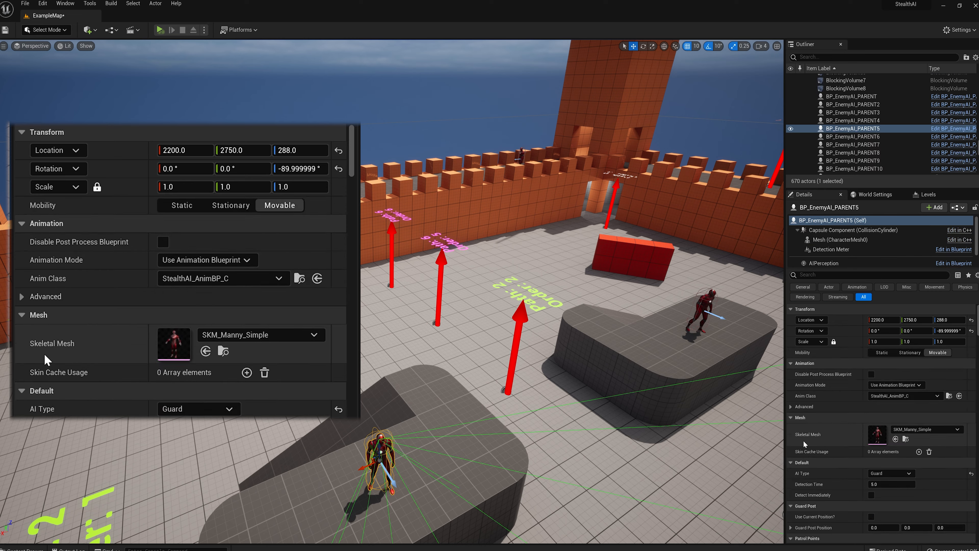
click(160, 30)
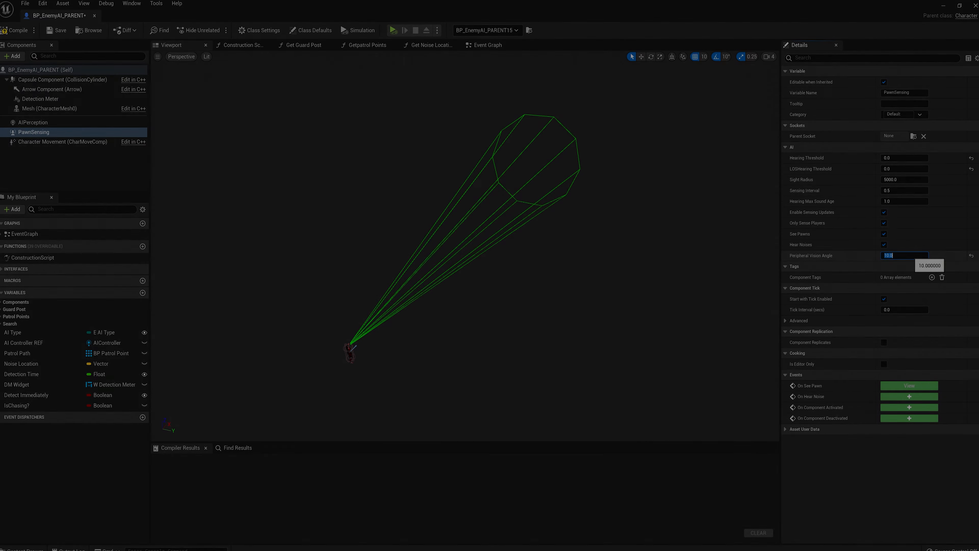
Step: Set the AIPerception hearing range to 300 instead of 3000
click(34, 122)
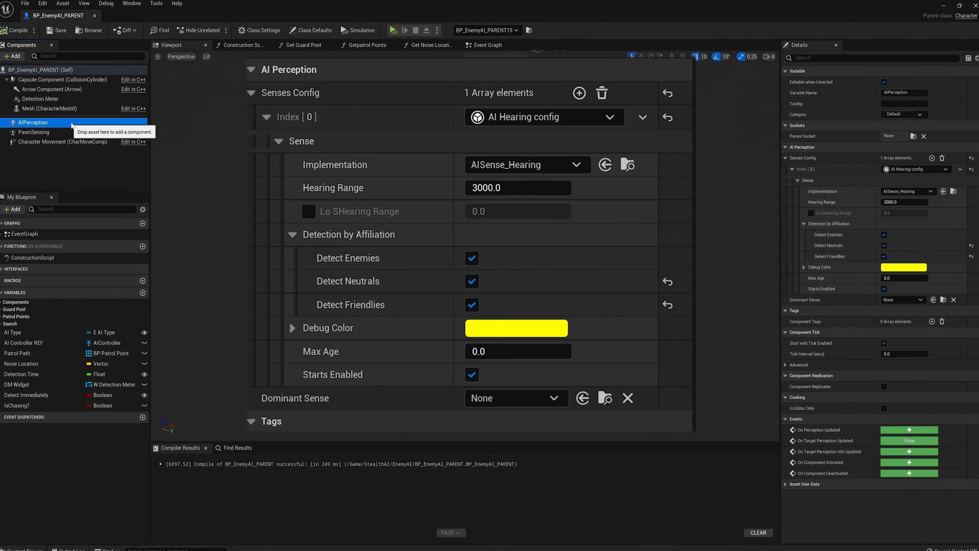
mouse_move(496, 122)
text(5)
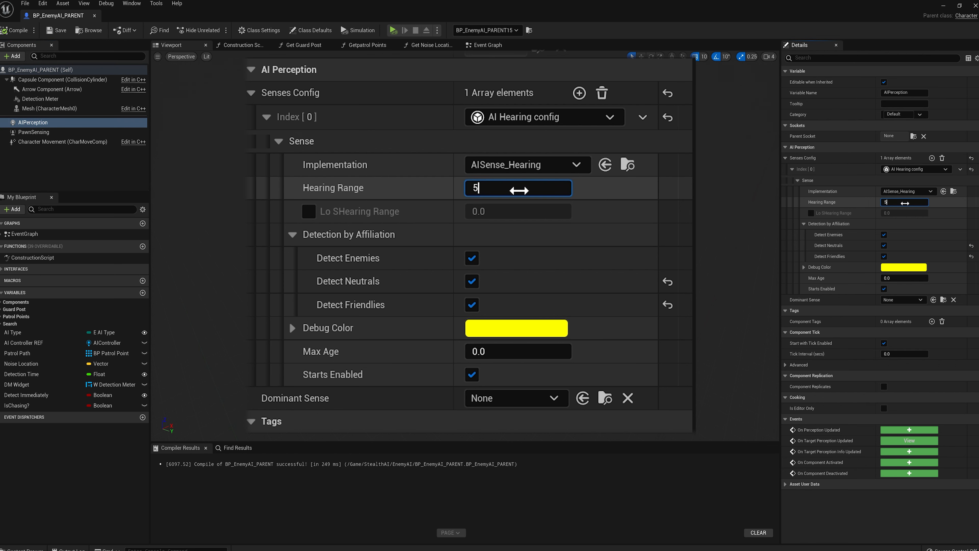
text(300)
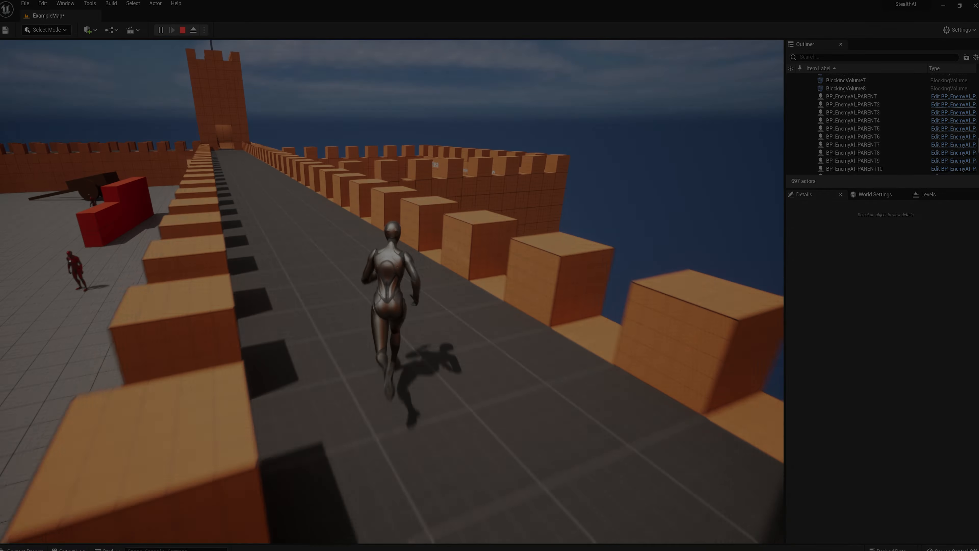
Step: End the play session after running the player along the castle wall
click(182, 30)
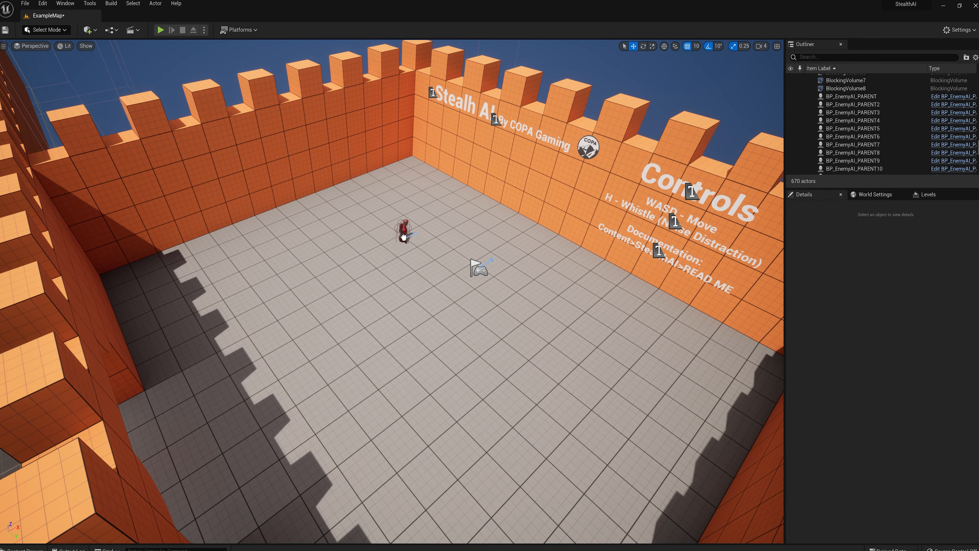
Step: Play the demo level from the castle gate as the red character, then stop the session
click(237, 387)
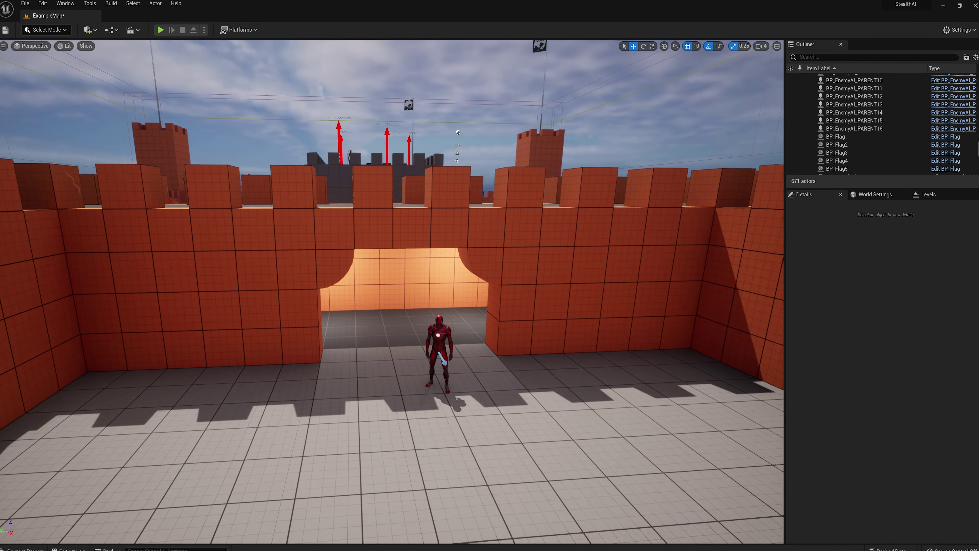
click(161, 30)
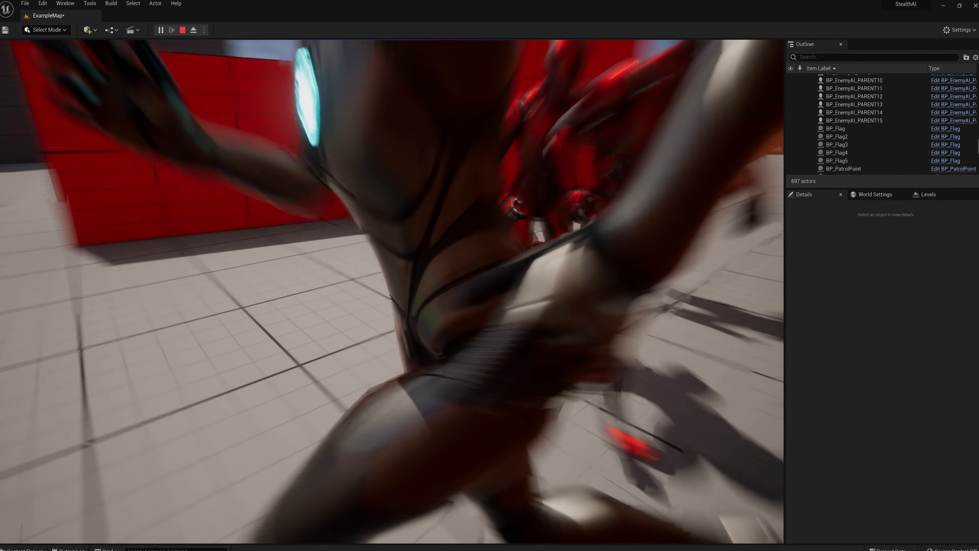
click(181, 31)
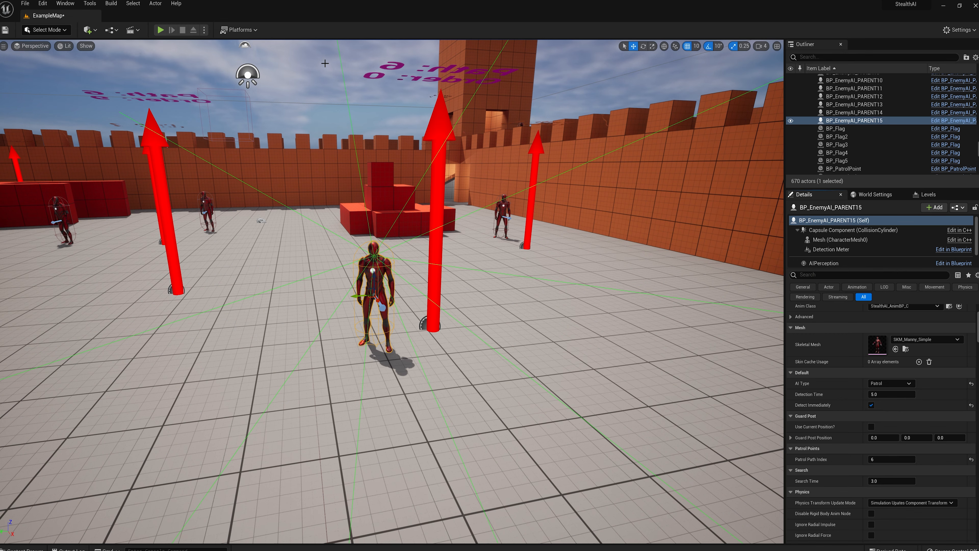
Step: Play the level to be chased by patrol guard BP_EnemyAI_PARENT15, then stop
click(160, 30)
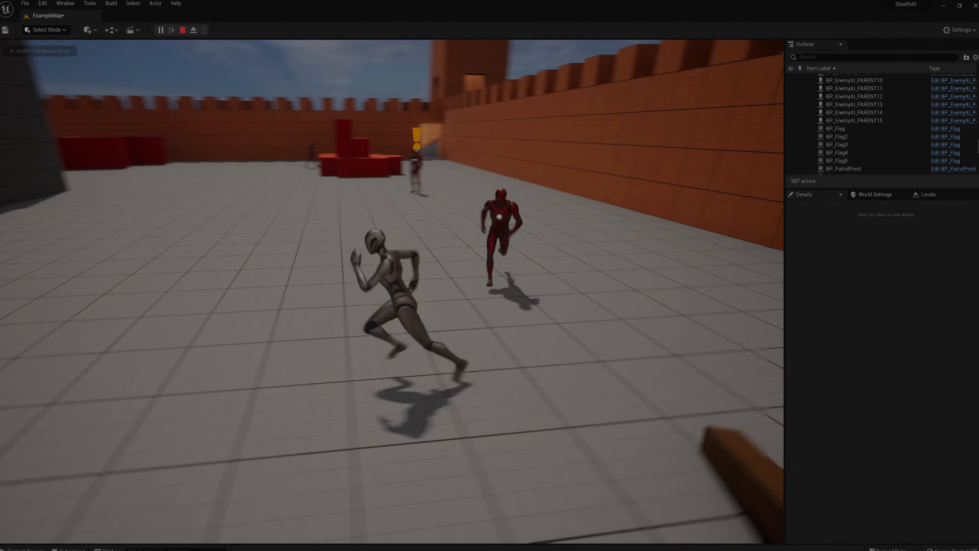
click(215, 15)
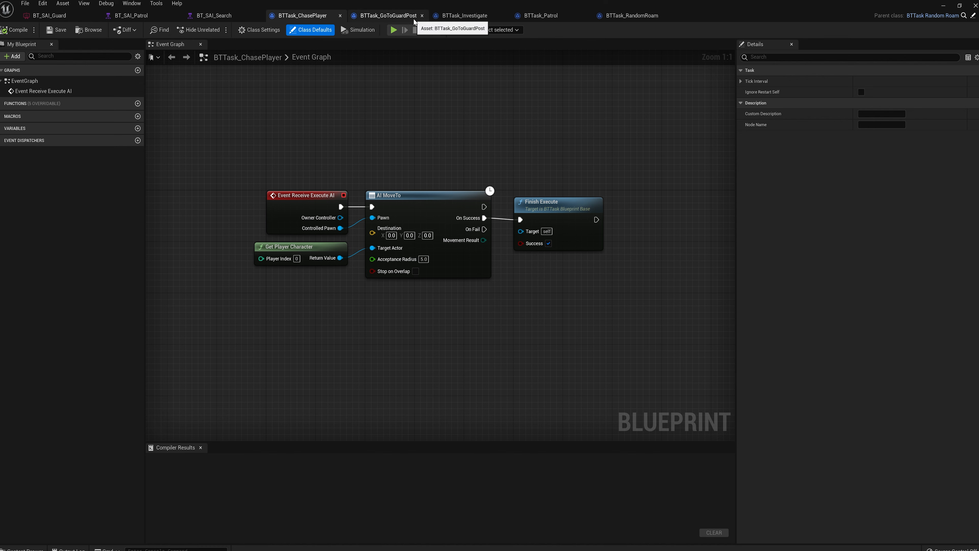
Step: Close the Blueprint editor and browse the SFX sounds into the Whistle folder
click(464, 15)
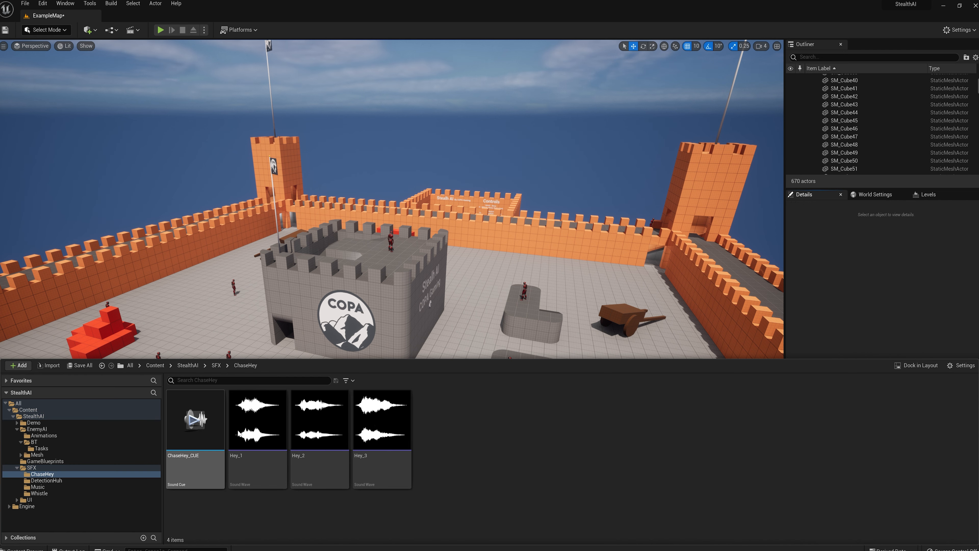
click(47, 480)
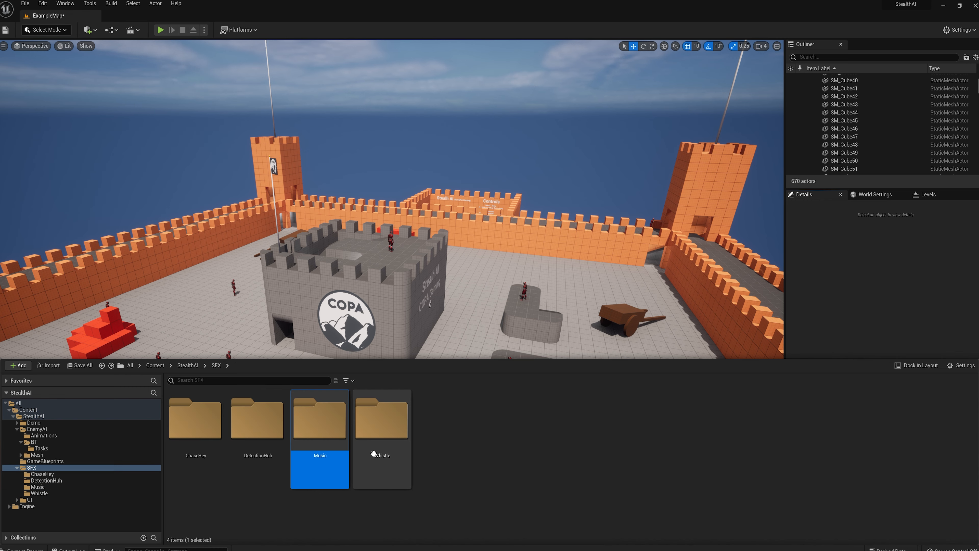
double_click(381, 418)
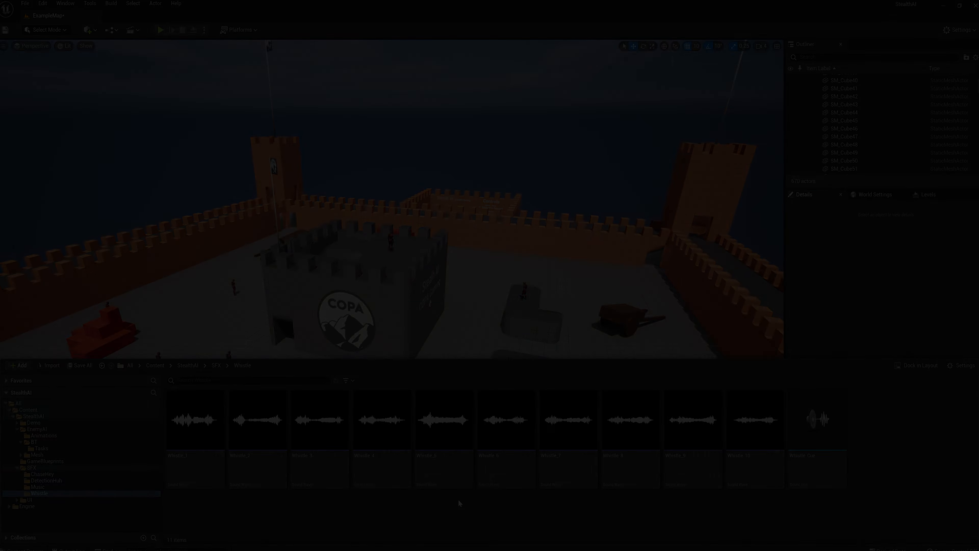
click(159, 29)
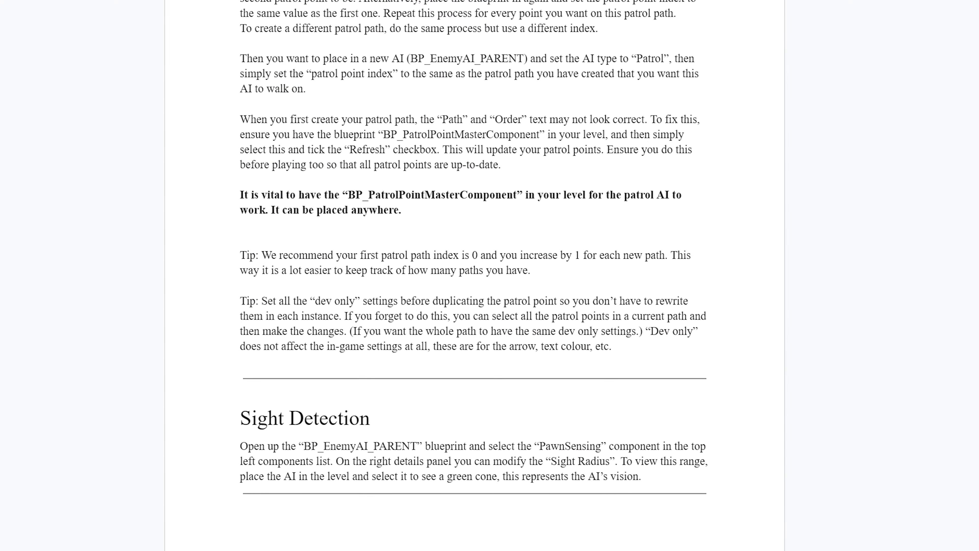
Step: Scroll out of the documentation back toward the castle battlements view
scroll(down, 3)
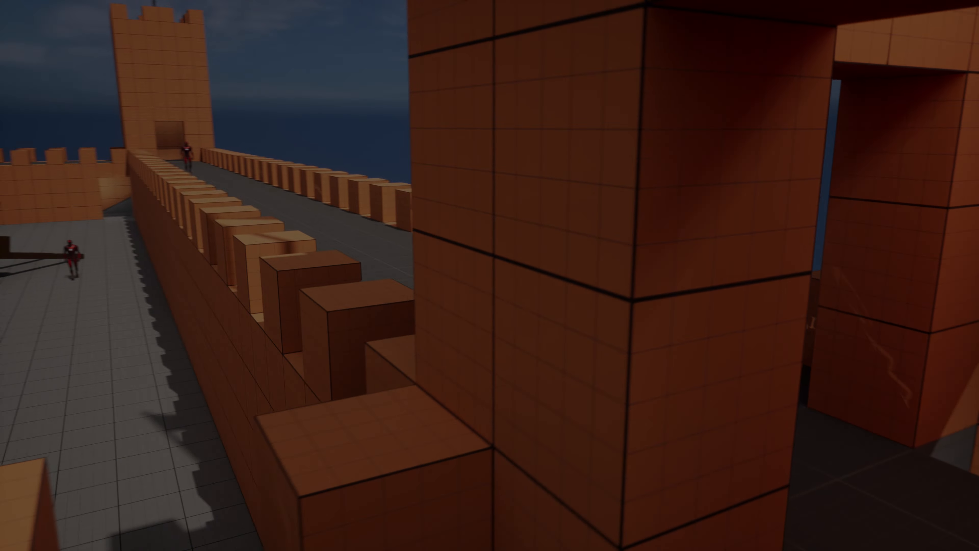
mouse_move(490, 276)
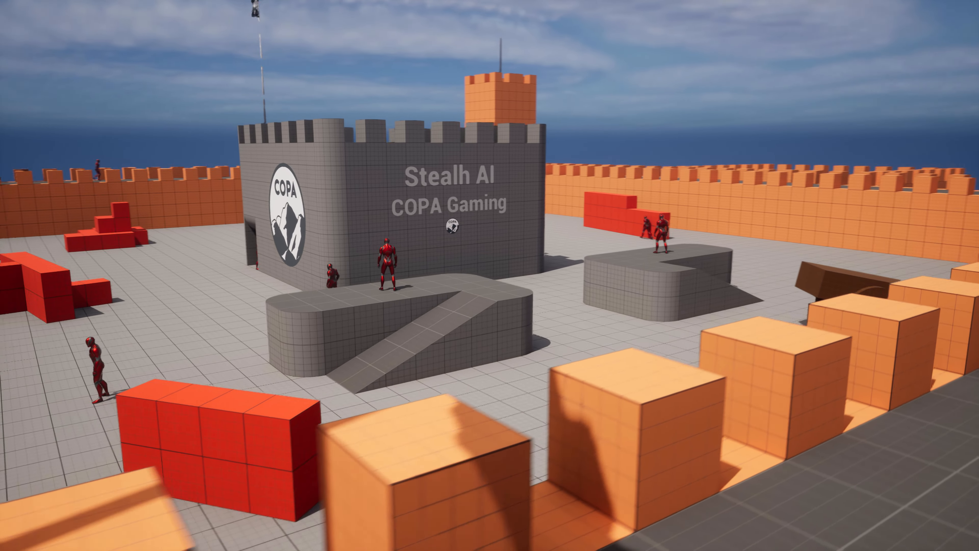
mouse_move(490, 275)
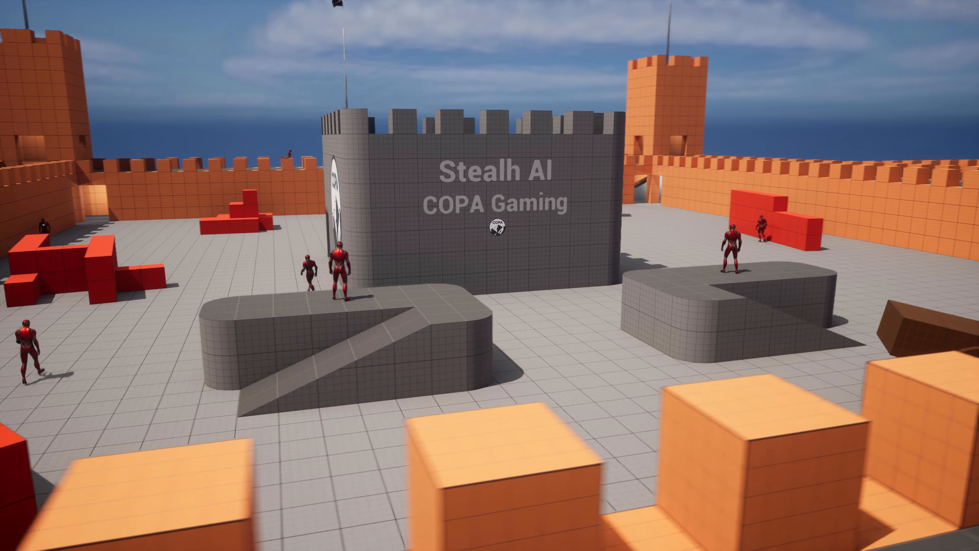
mouse_move(490, 275)
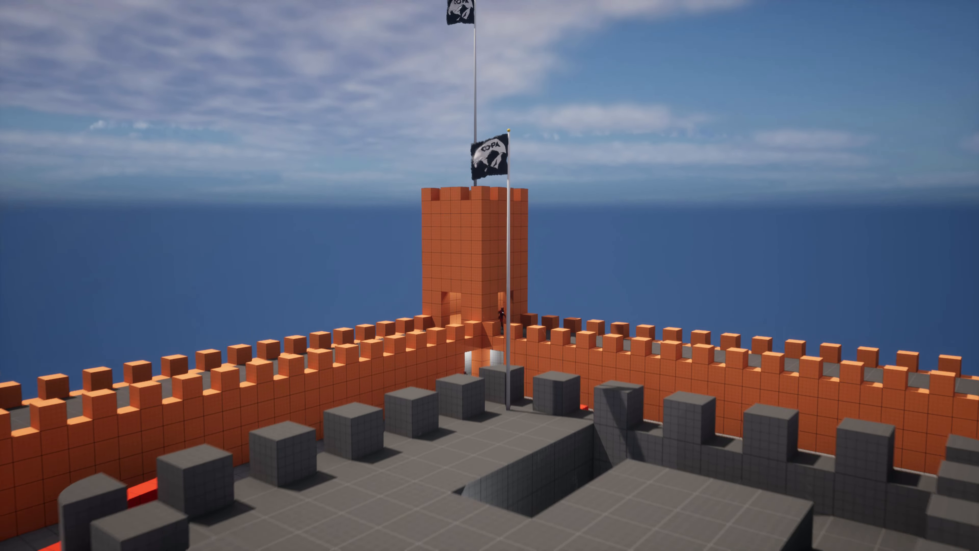
mouse_move(489, 275)
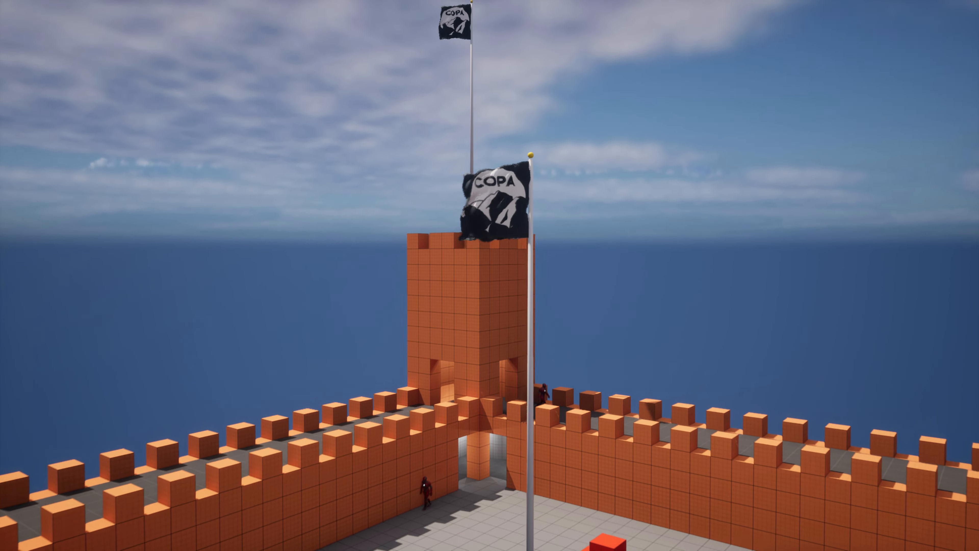